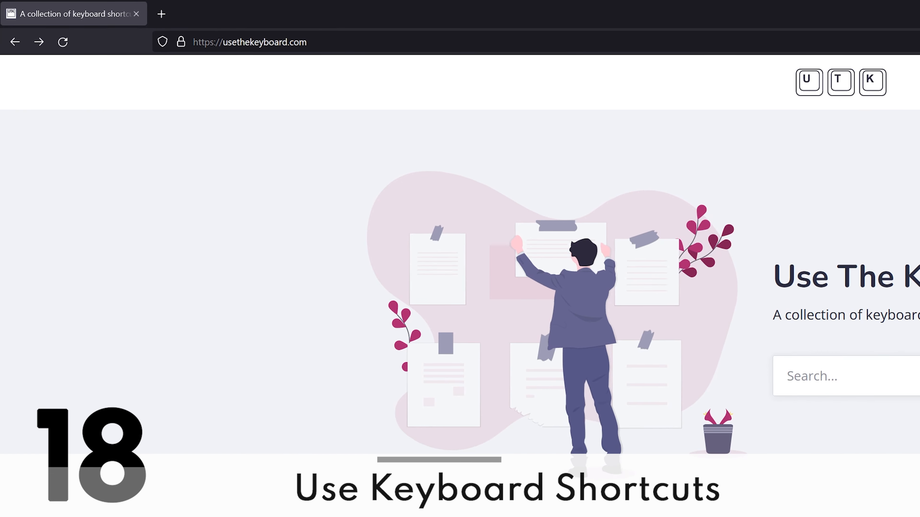
Browse down the usethekeyboard.com home page to the Most Popular and All Programs shortcut lists
scroll("down", 3)
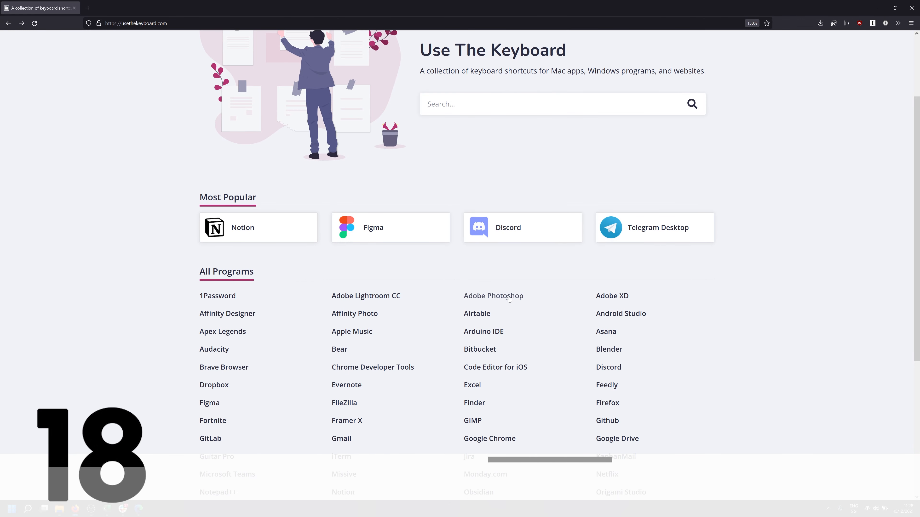
left_click(493, 295)
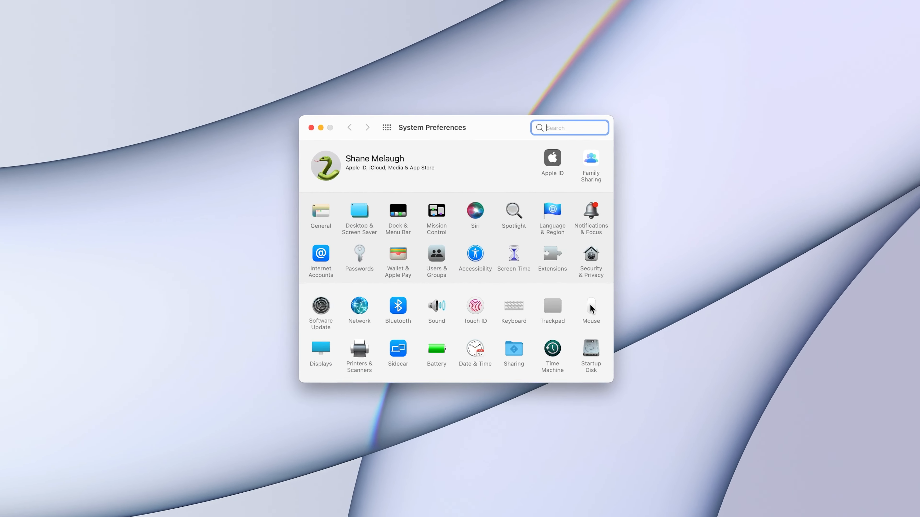
Show the Mouse pane with its scroll direction, tracking, scrolling and double-click speed controls
left_click(590, 307)
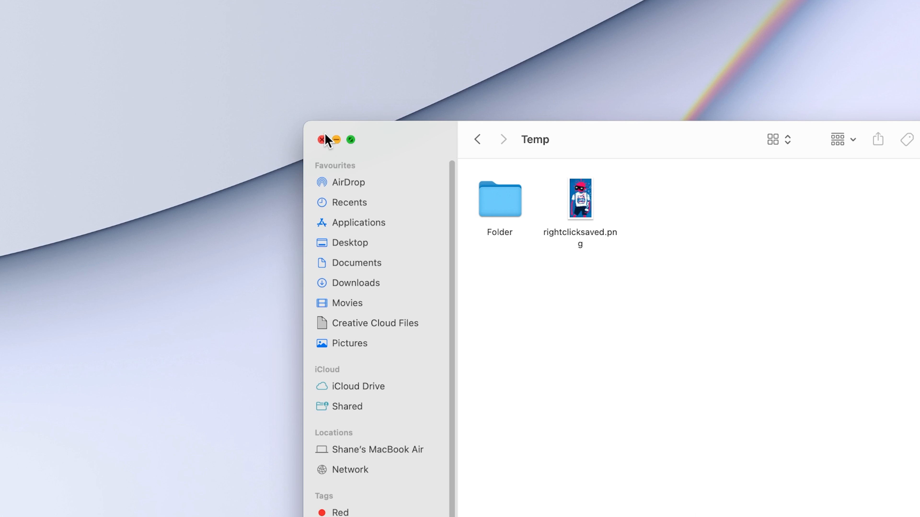
left_click(321, 139)
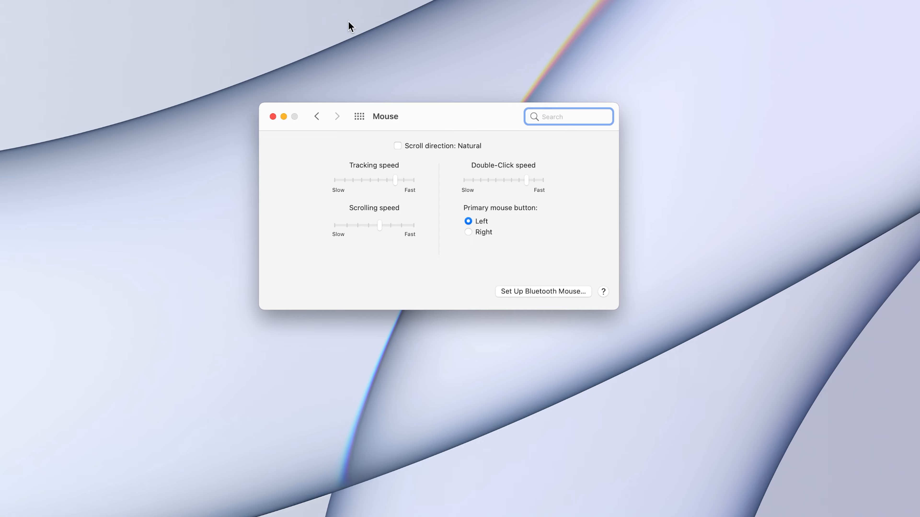